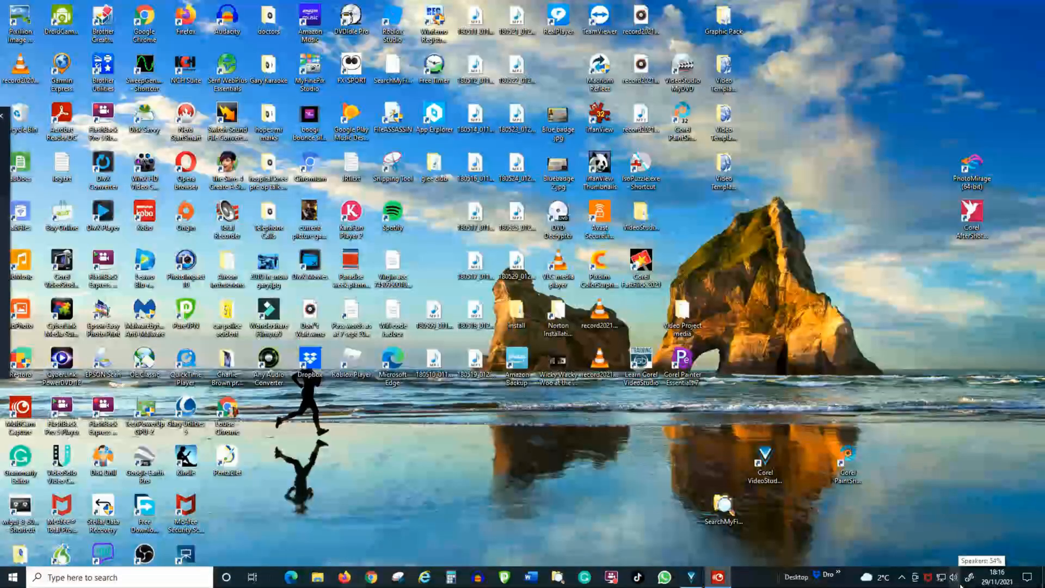
Open Sound settings from the taskbar speaker icon's menu.
right_click(953, 577)
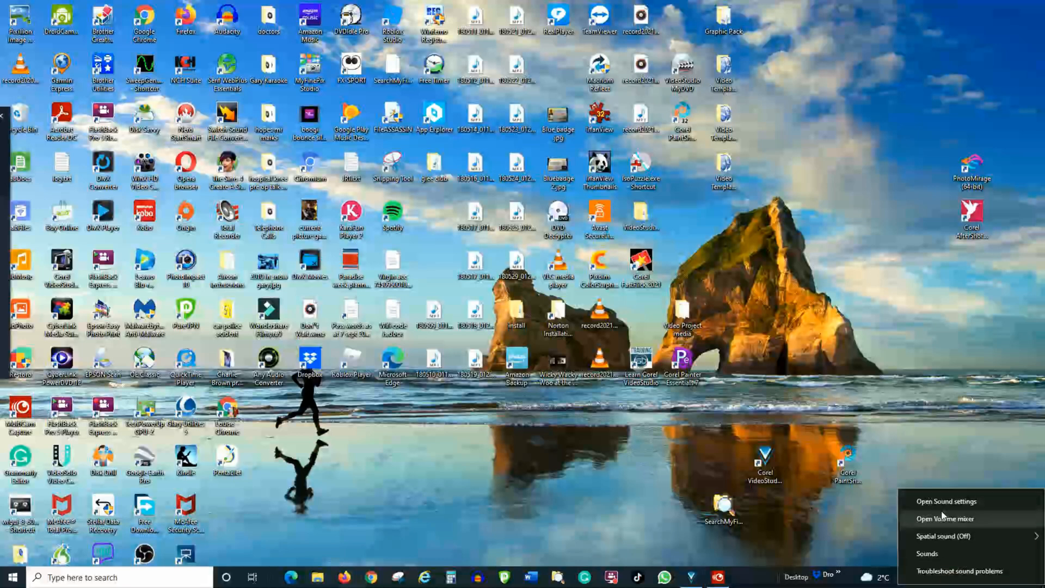
click(946, 501)
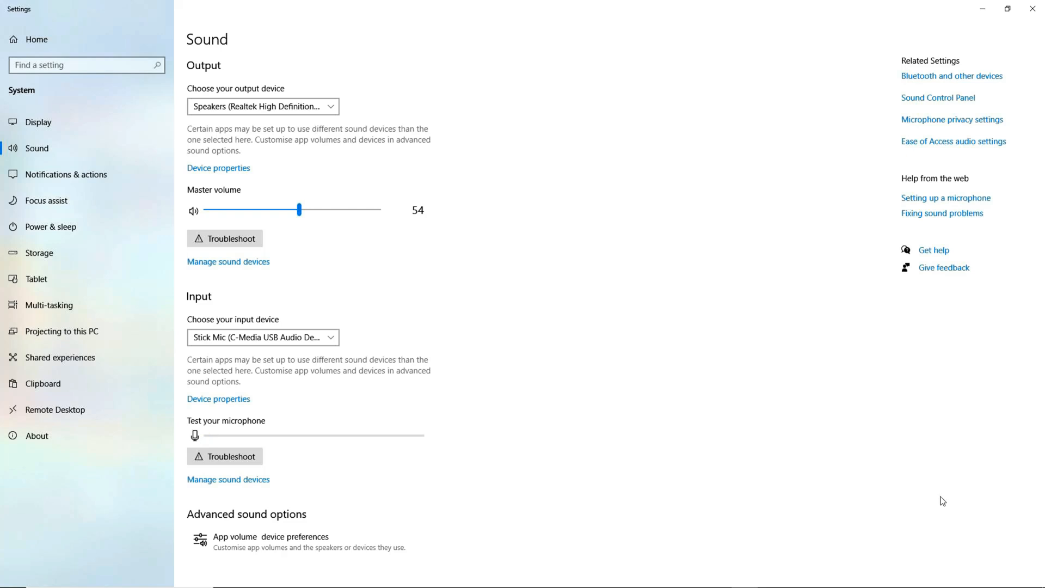
mouse_move(587, 263)
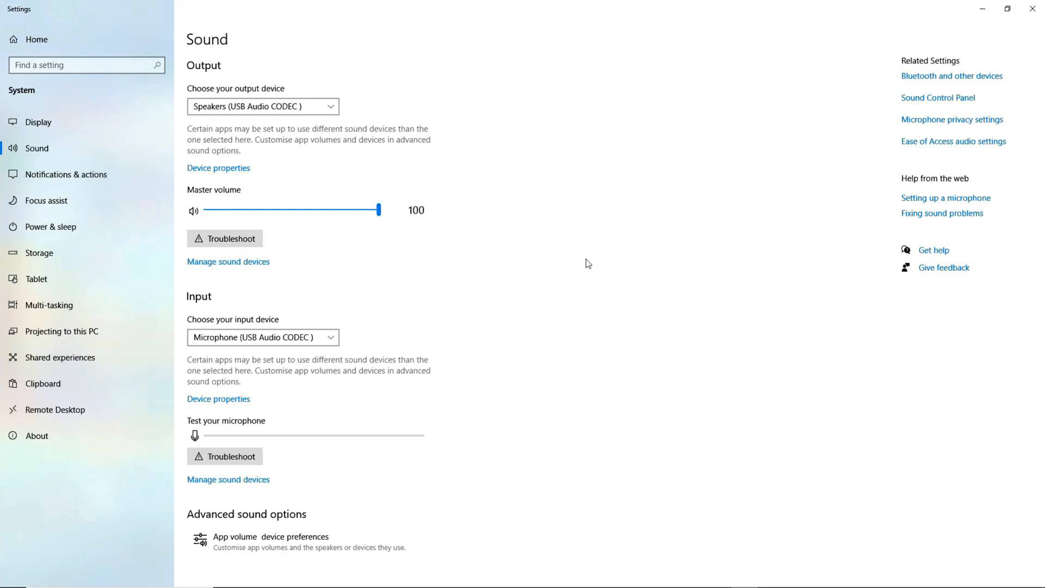
mouse_move(356, 330)
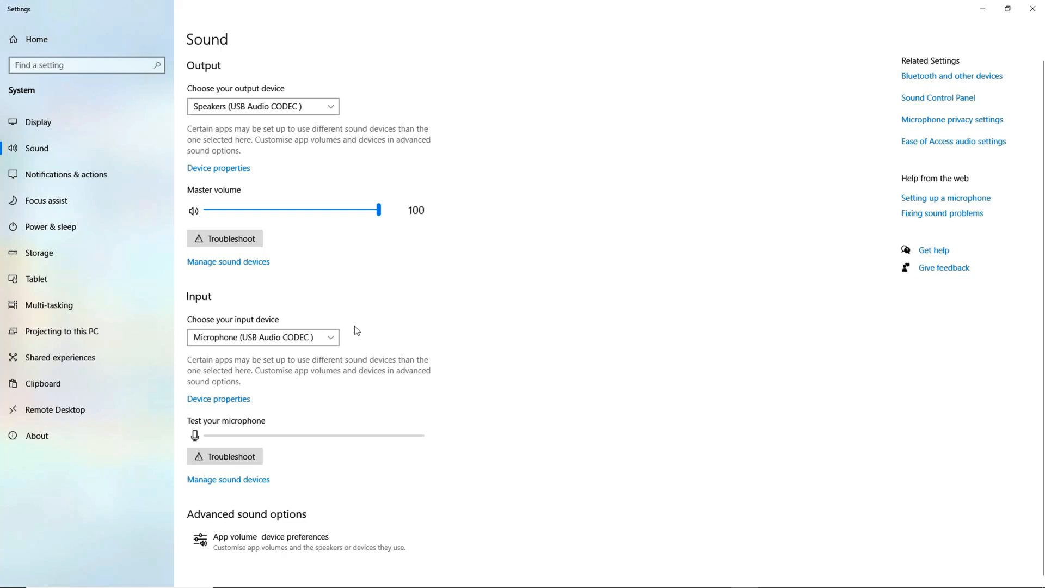
Choose Microphone (USB Audio CODEC) as input and open its device properties.
click(328, 337)
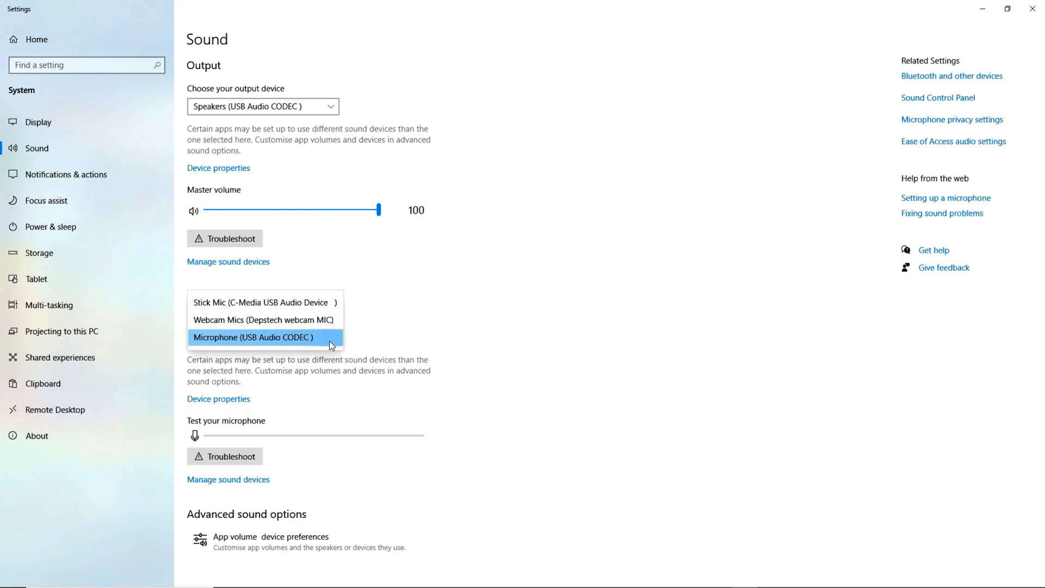
click(253, 336)
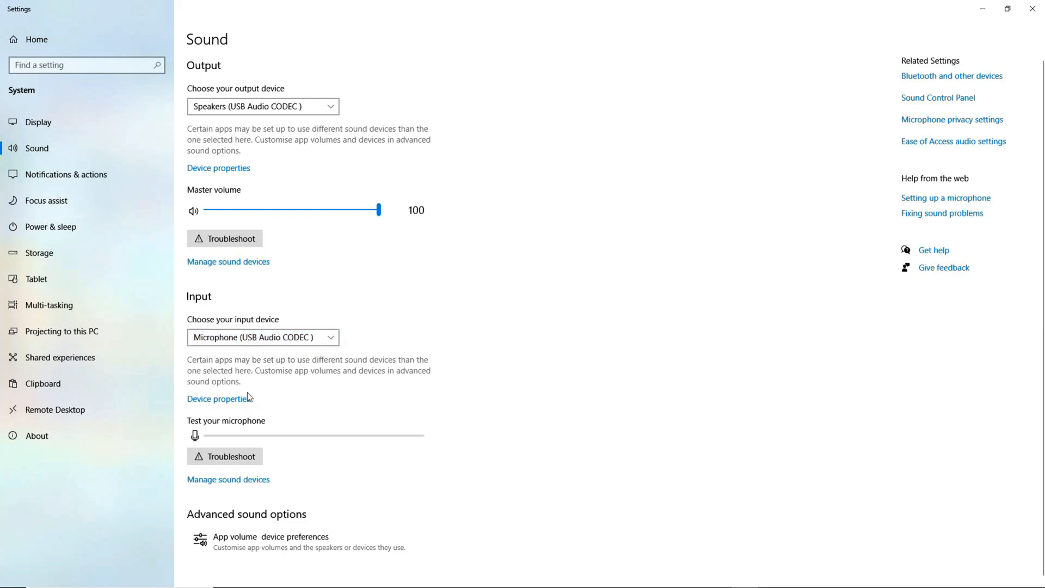
mouse_move(229, 403)
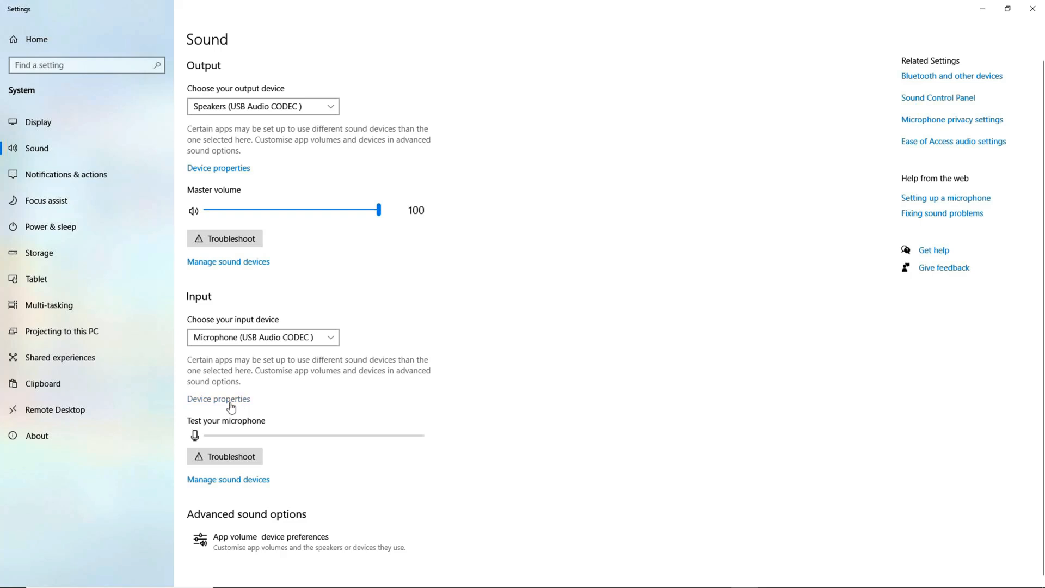
click(218, 398)
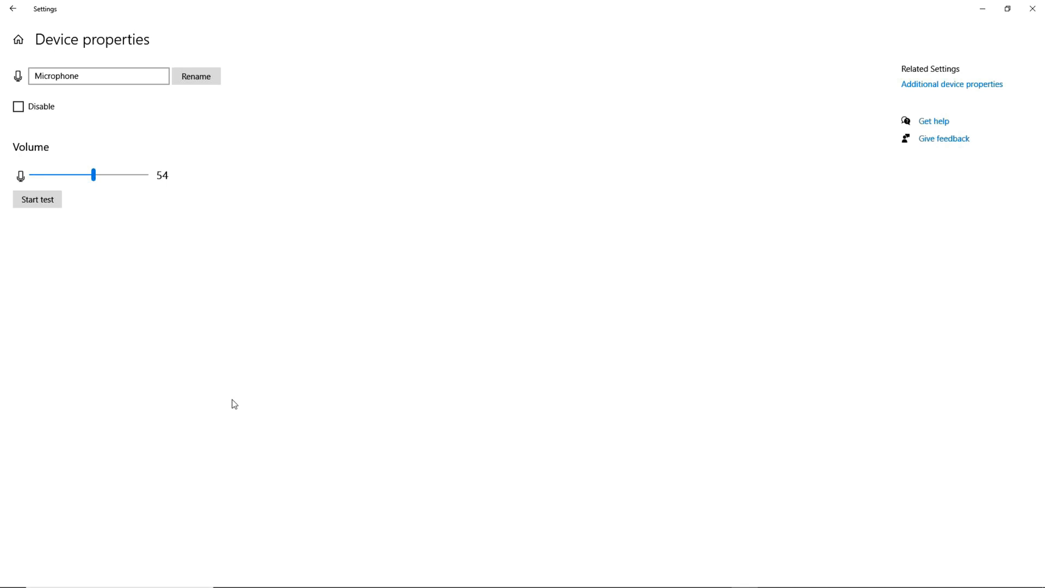
mouse_move(95, 259)
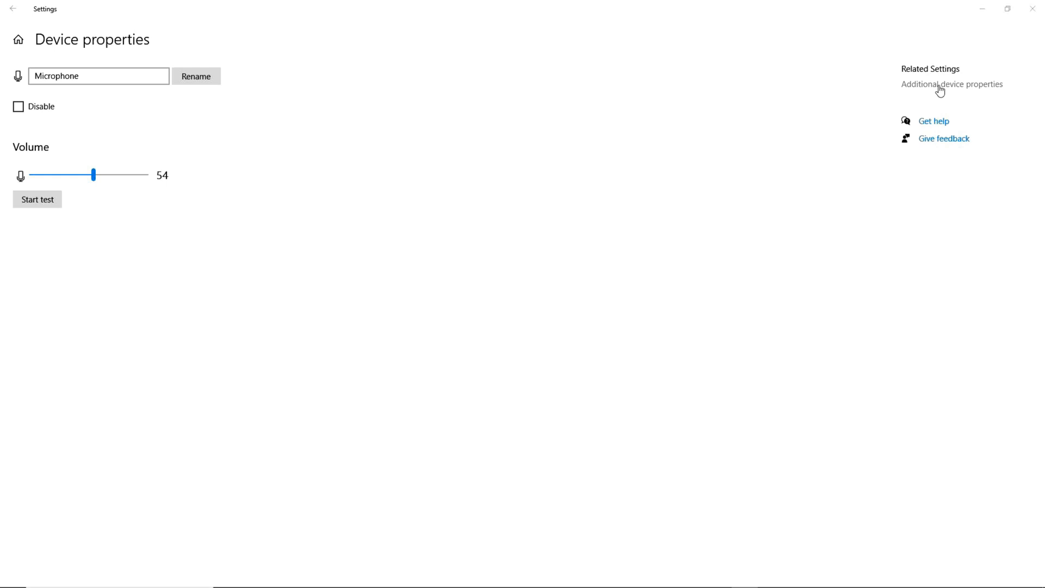
In the microphone's additional properties, replace its name with 'Beringher'.
click(951, 83)
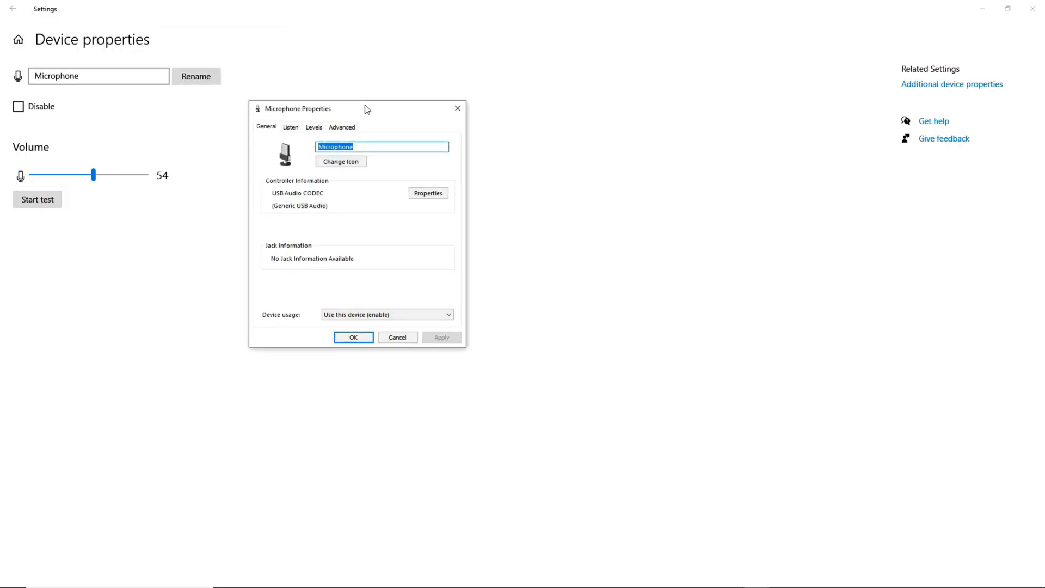
click(370, 146)
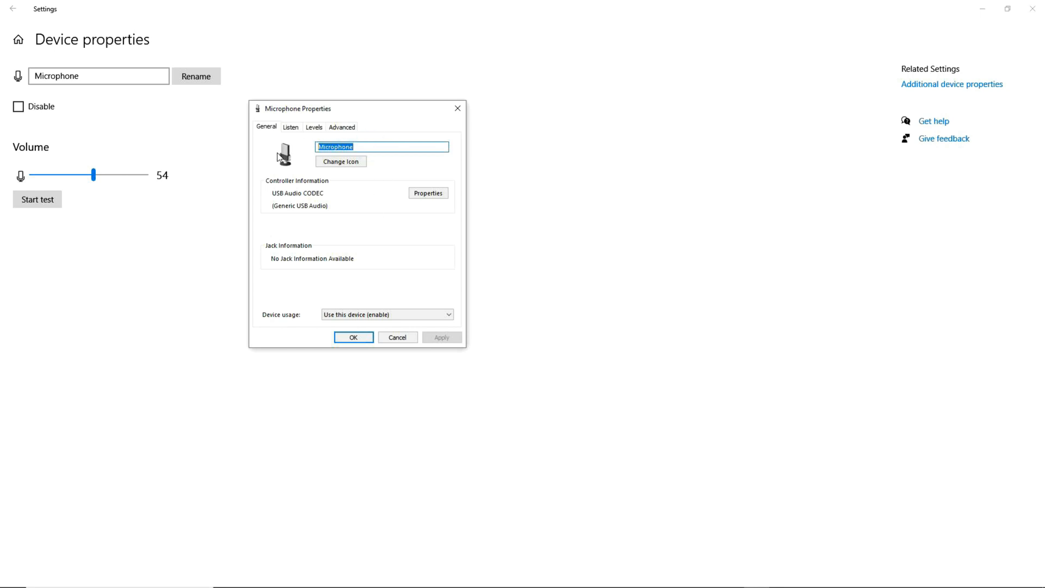
text(Be)
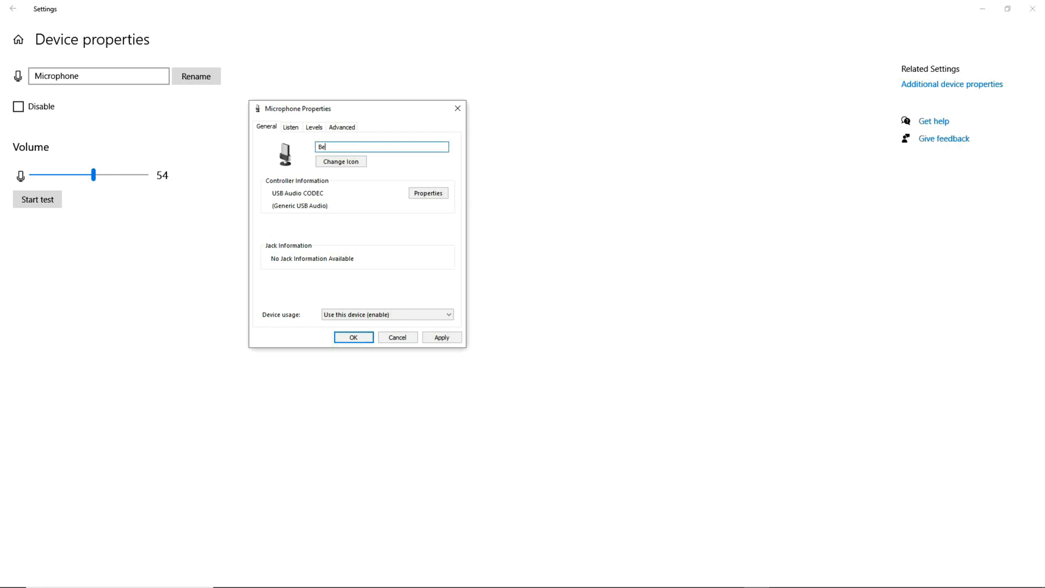
text(ring)
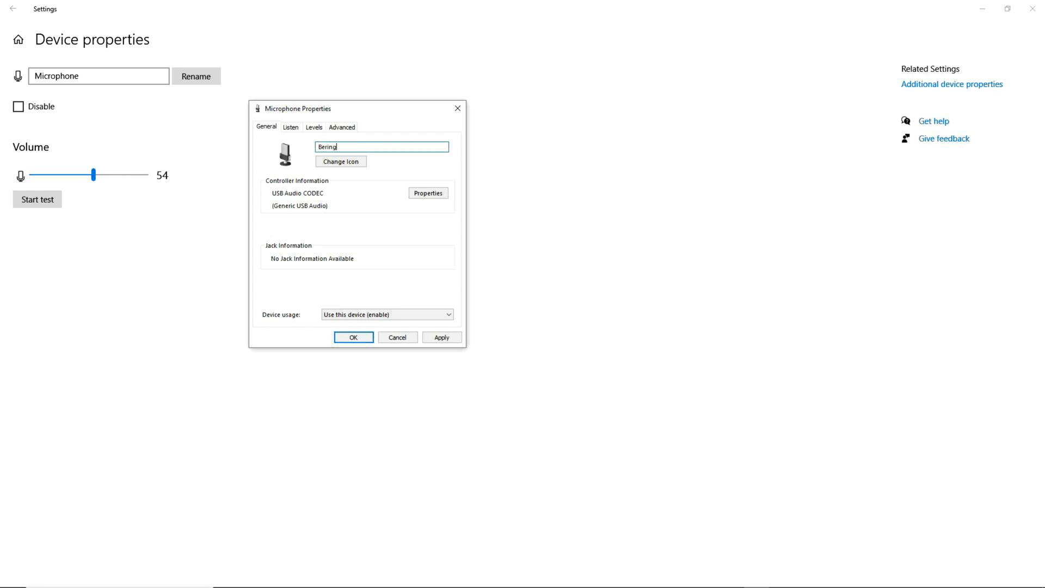
text(her input)
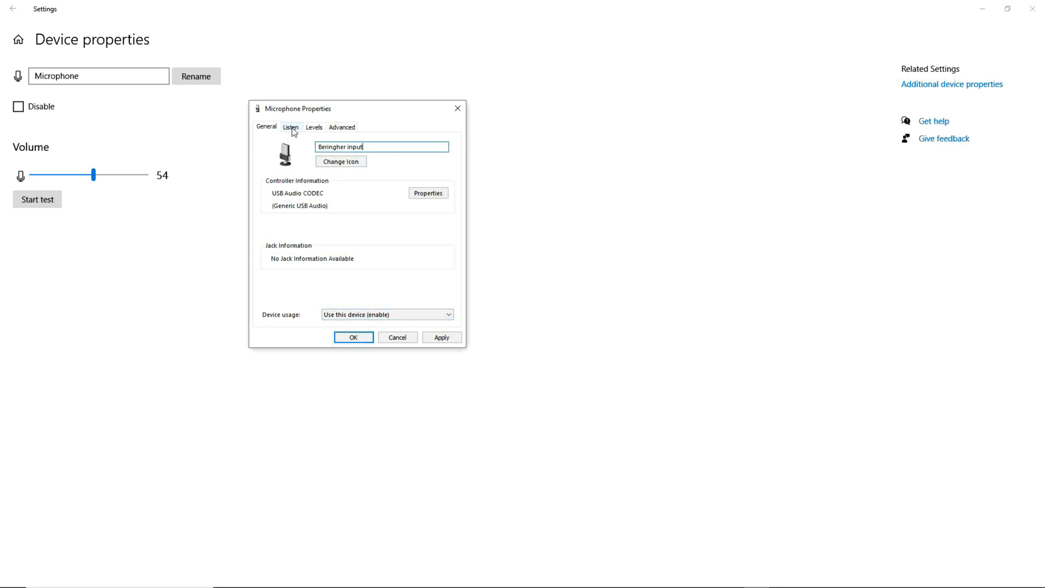
Set the default format to 2 channel, 16 bit, 48000 Hz (DVD Quality), apply and confirm.
click(290, 128)
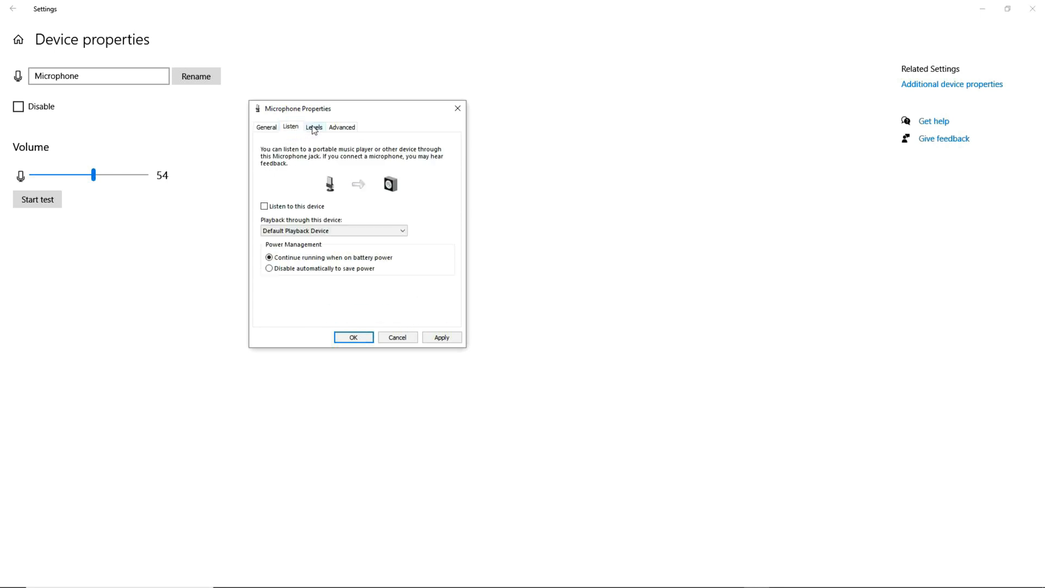
click(313, 127)
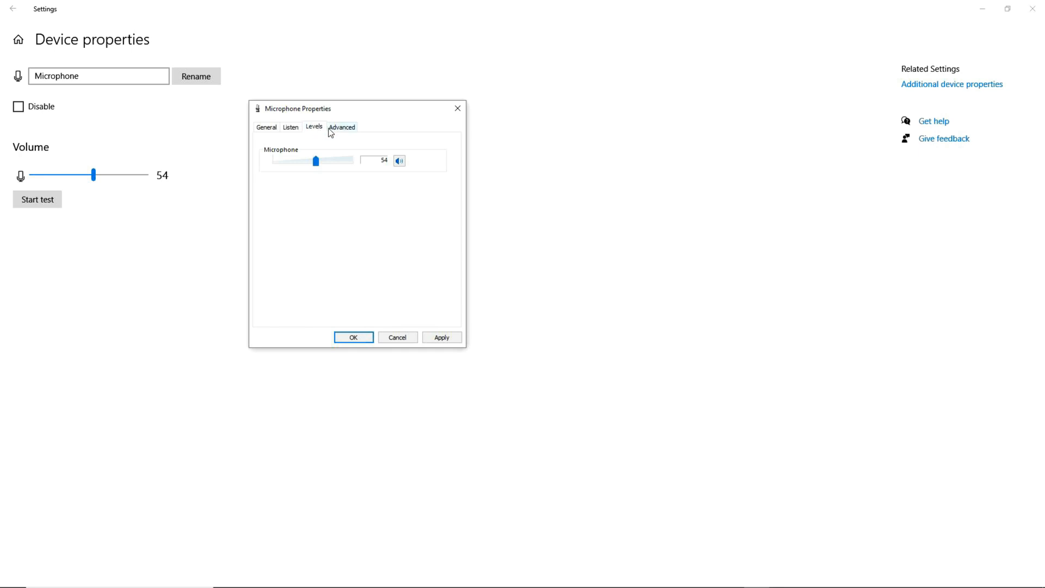
click(341, 127)
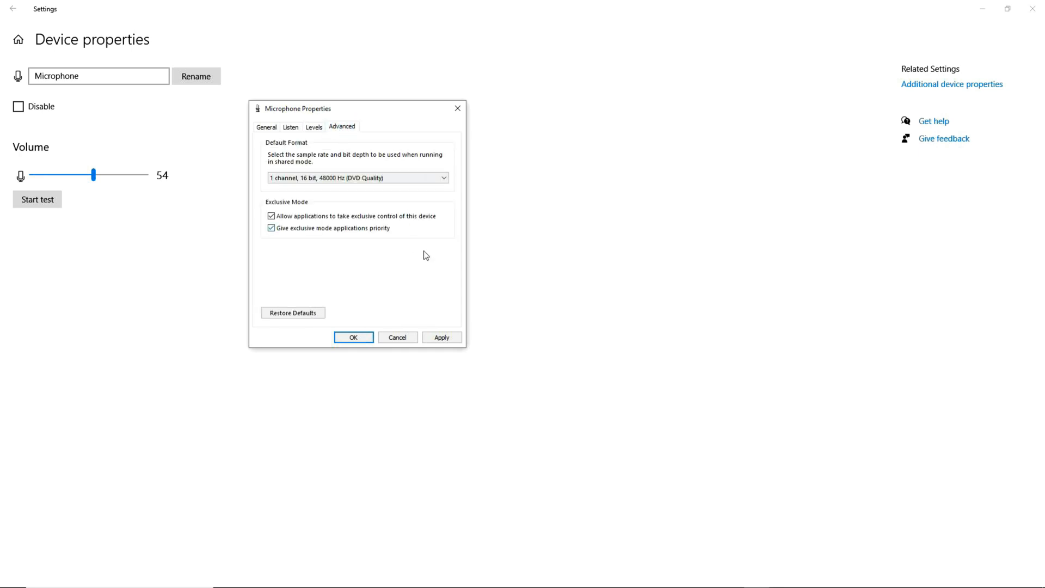
mouse_move(467, 225)
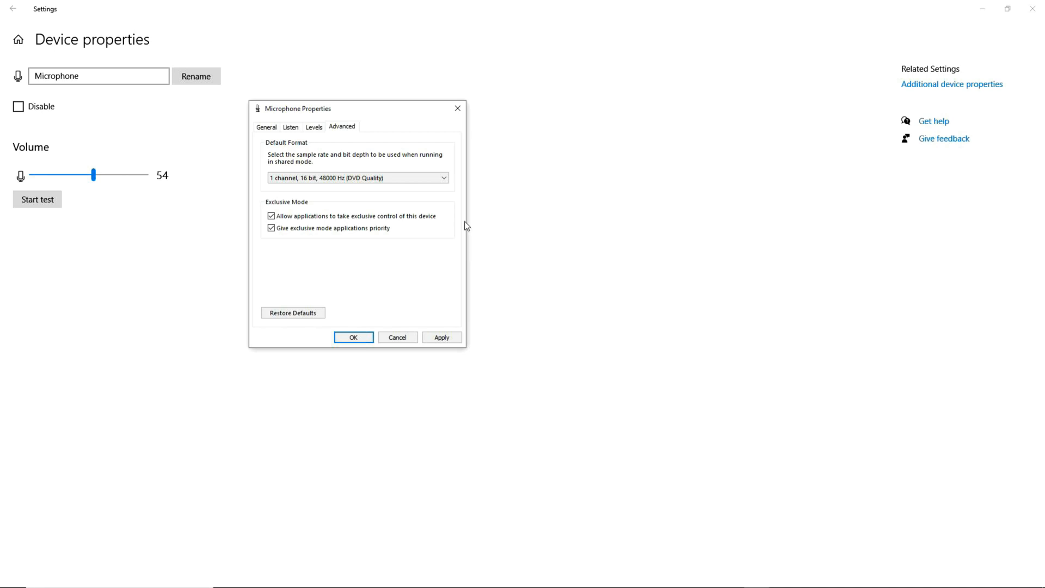
click(442, 178)
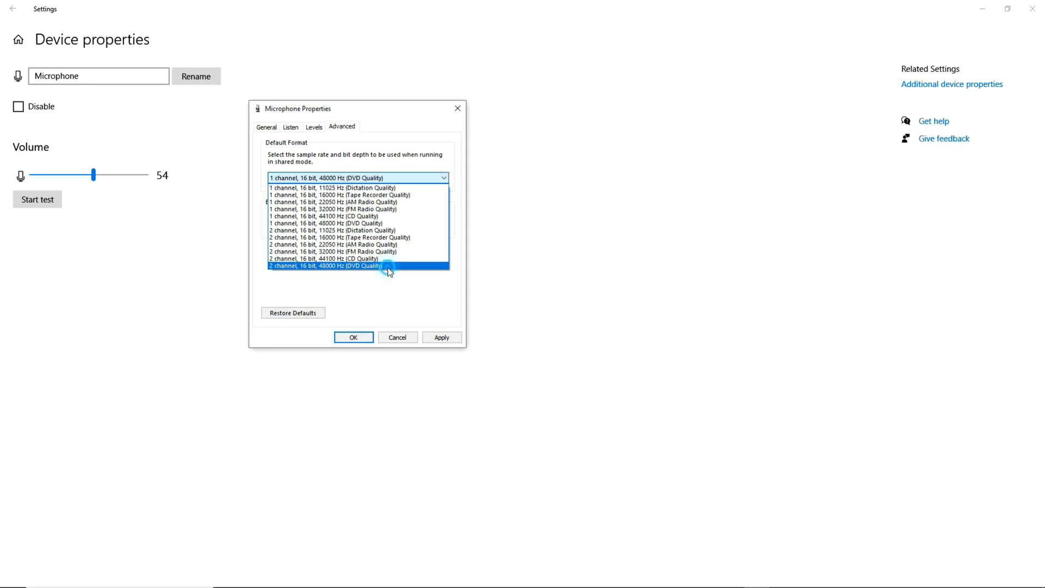
click(325, 265)
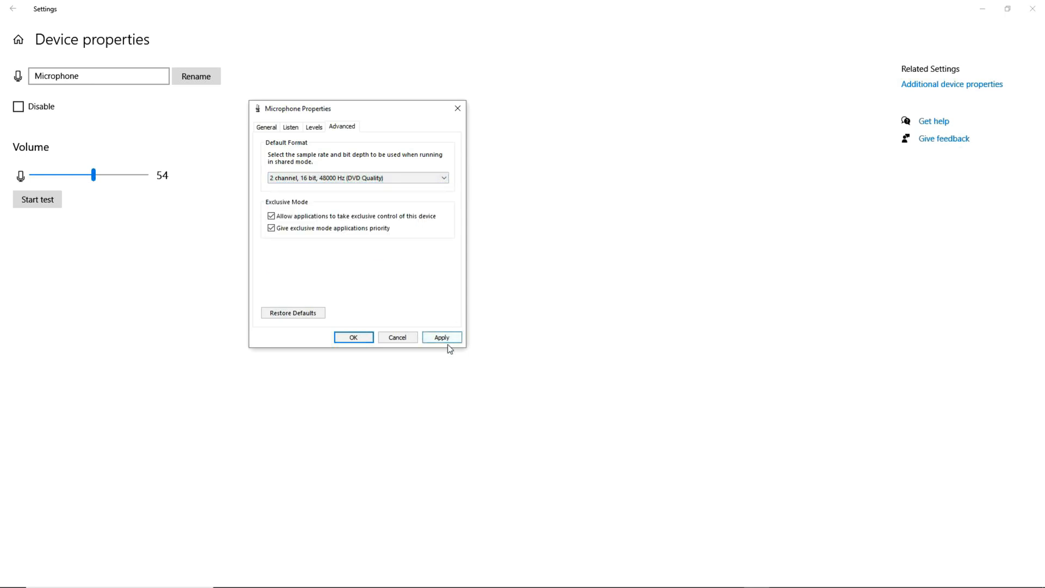
click(441, 336)
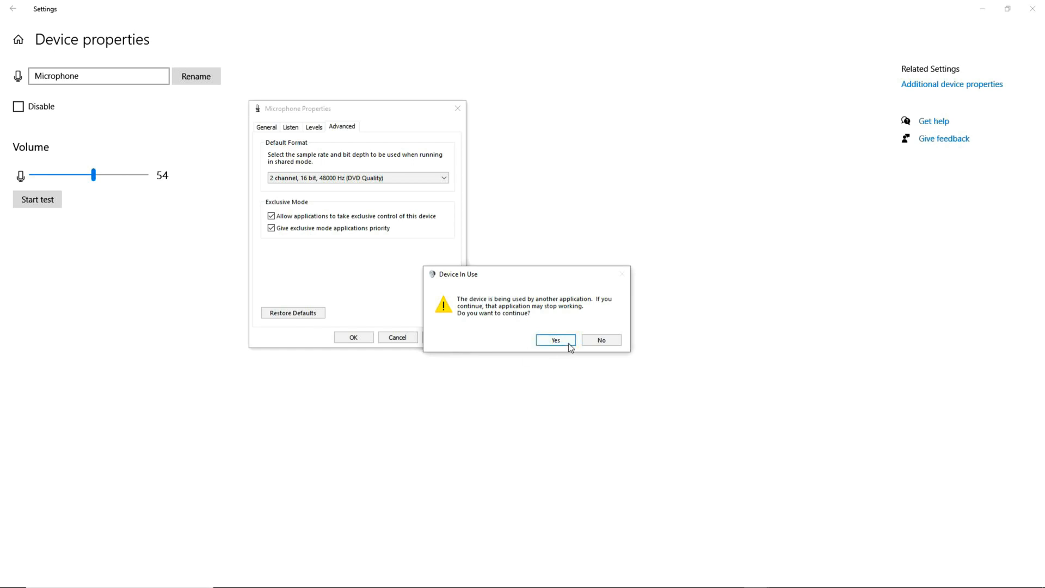
click(555, 340)
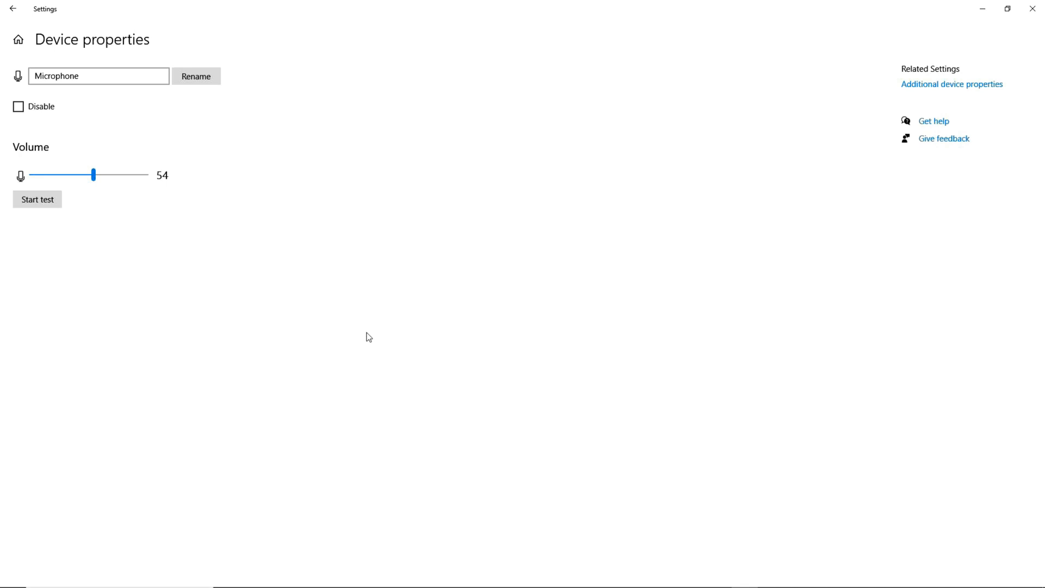
mouse_move(658, 234)
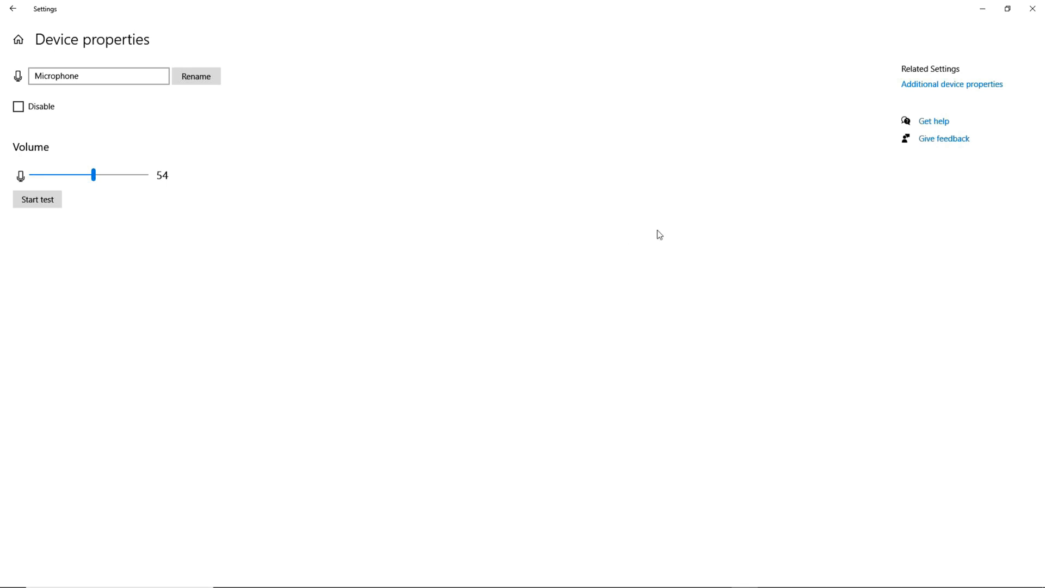
mouse_move(1031, 58)
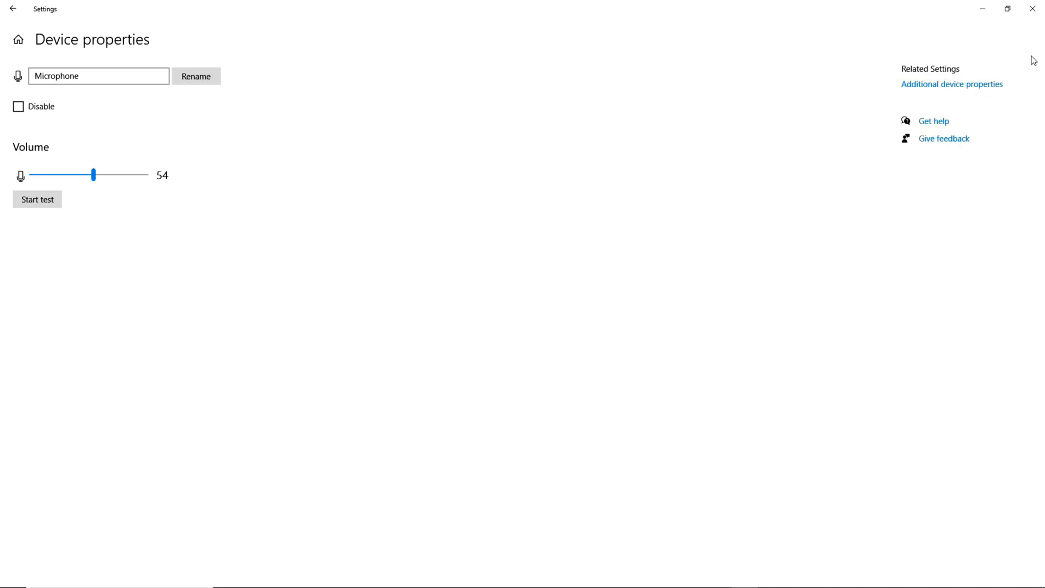
mouse_move(12, 9)
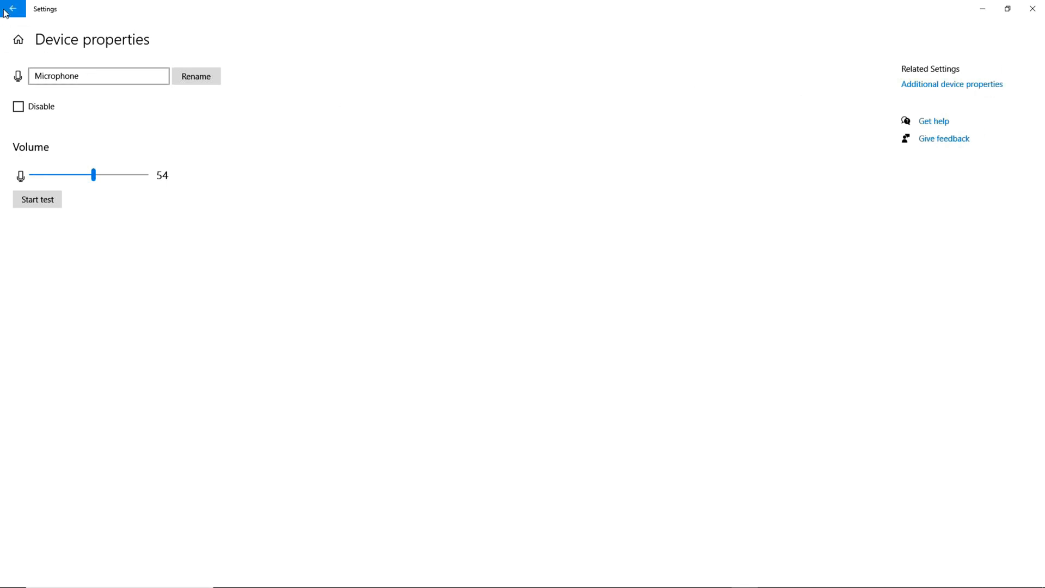
mouse_move(17, 11)
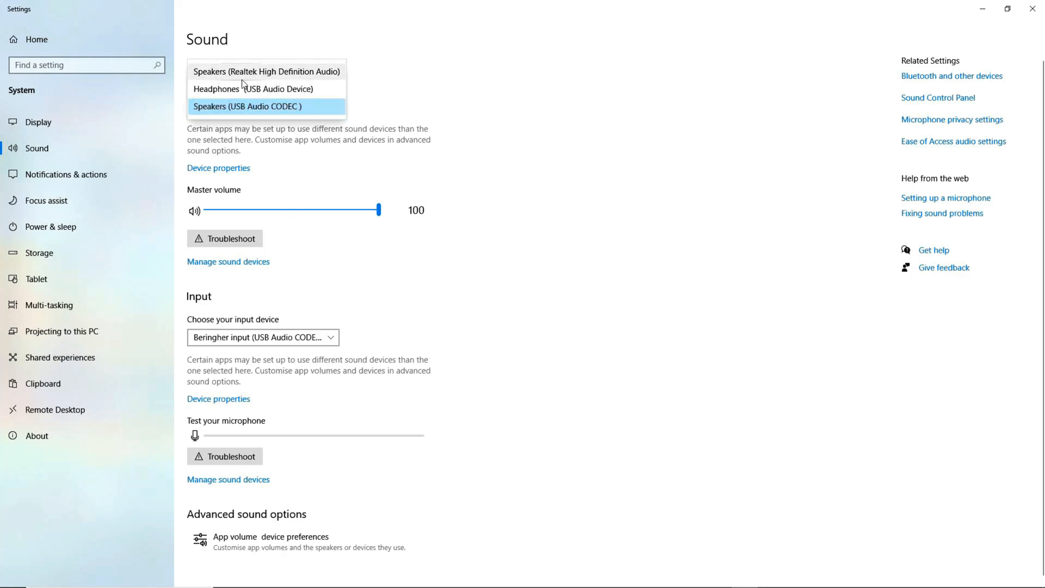
mouse_move(224, 117)
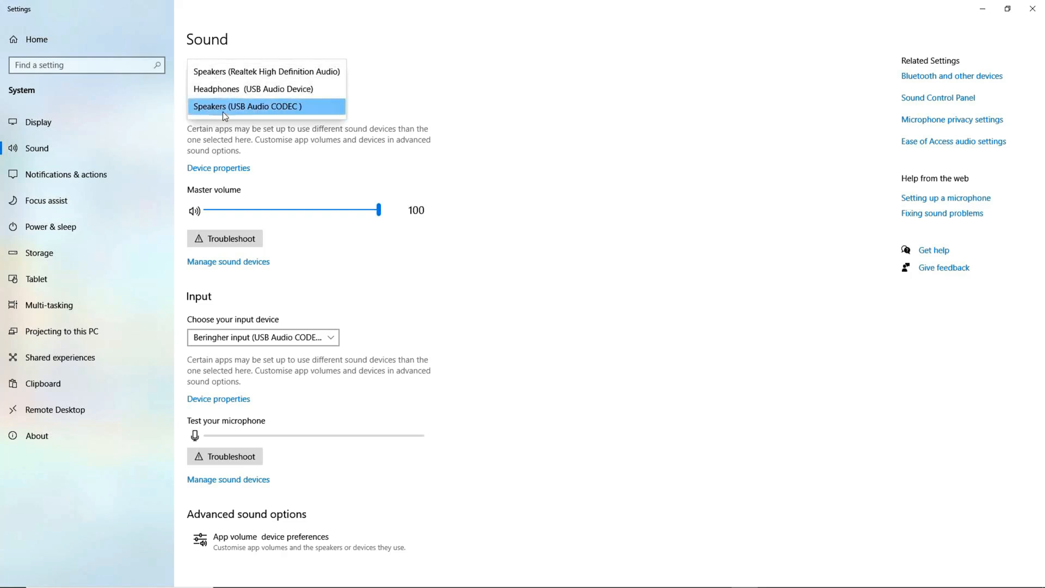
mouse_move(242, 111)
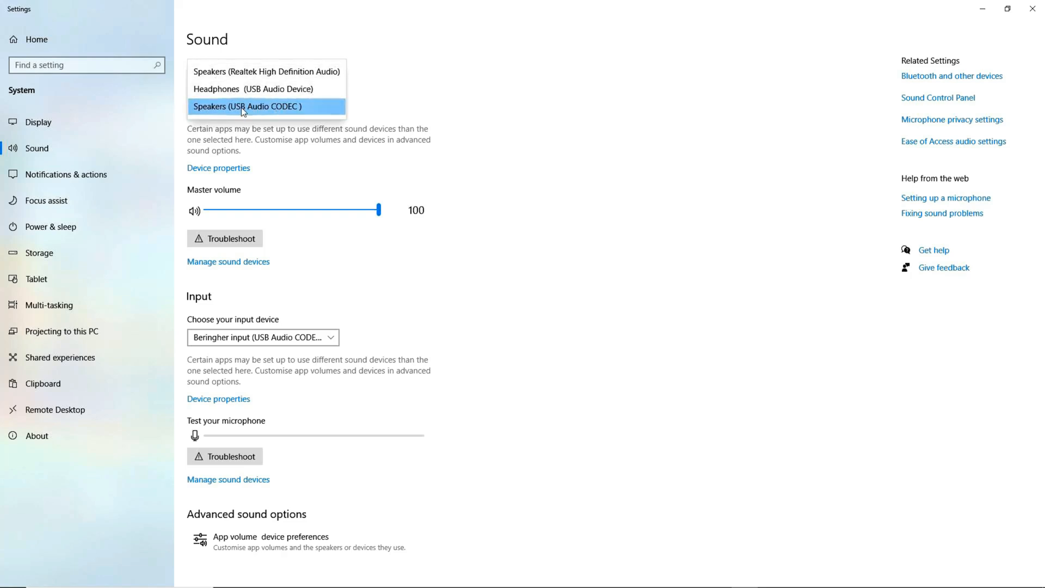
Make Speakers (USB Audio CODEC) the output device on the Sound page.
click(264, 106)
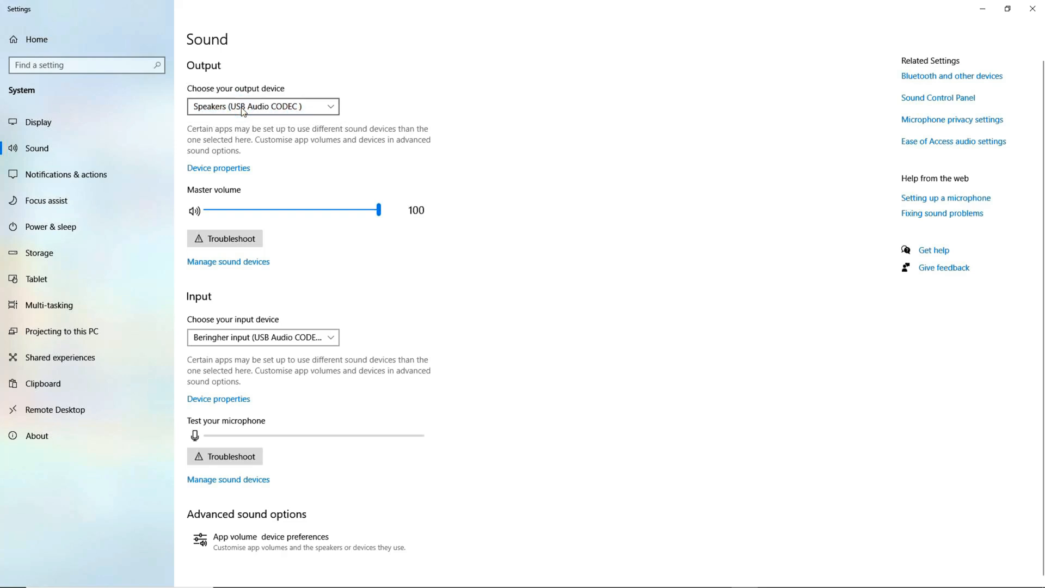
Rename the USB speakers to SpeakersBeringher in device properties and return to Sound.
click(219, 168)
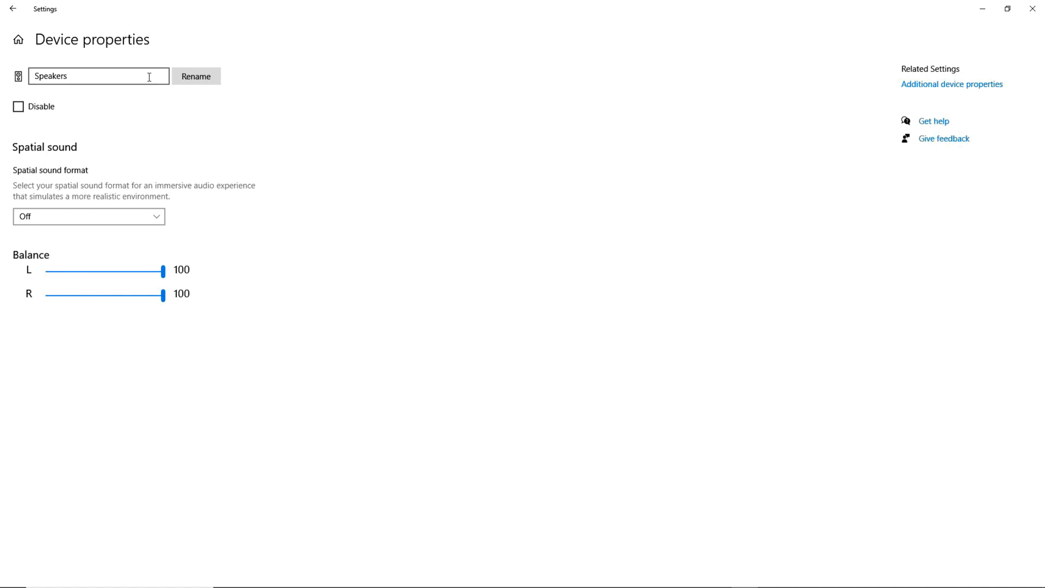
click(93, 75)
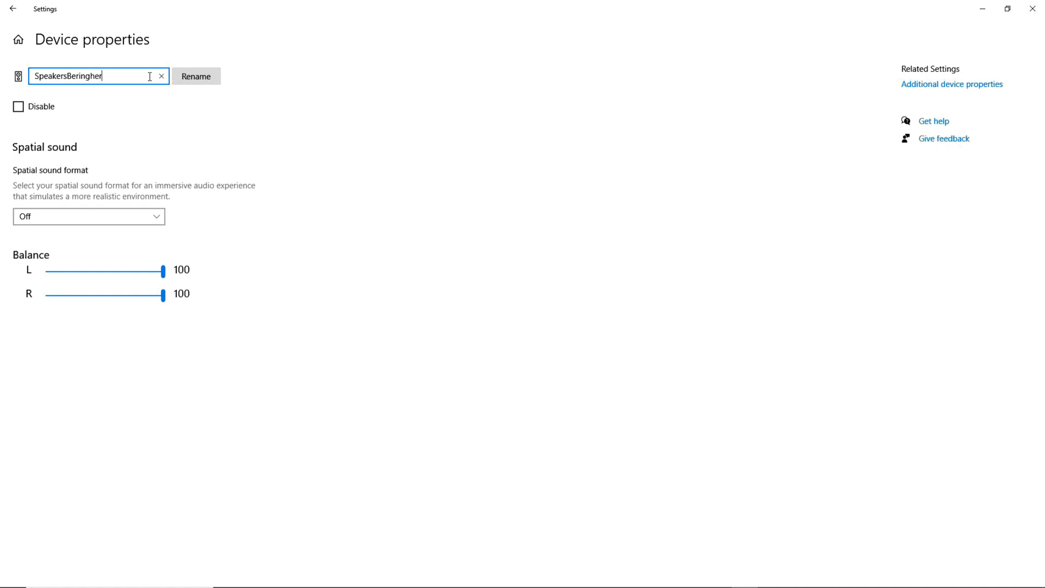
mouse_move(226, 100)
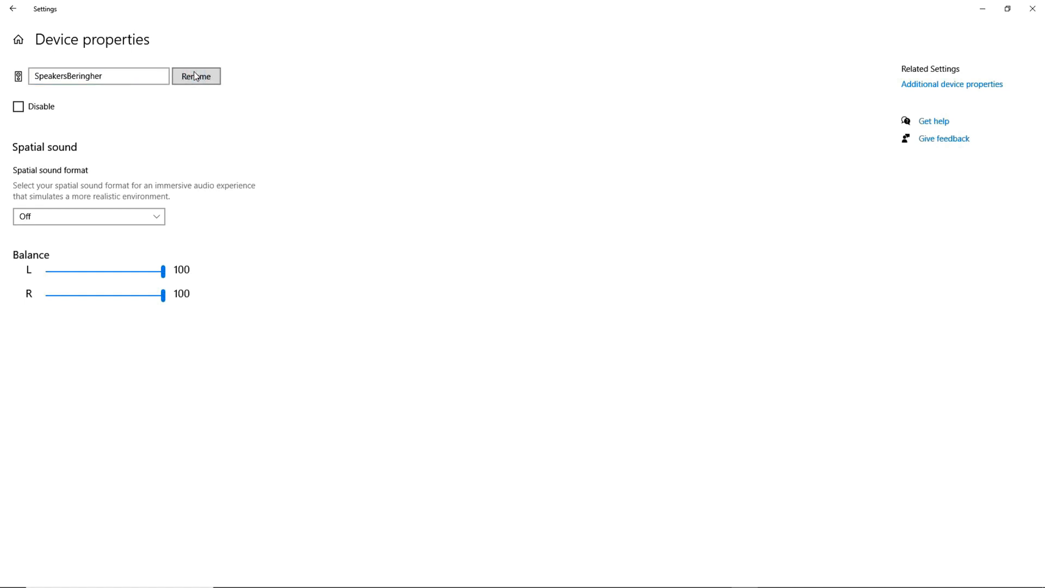
mouse_move(12, 8)
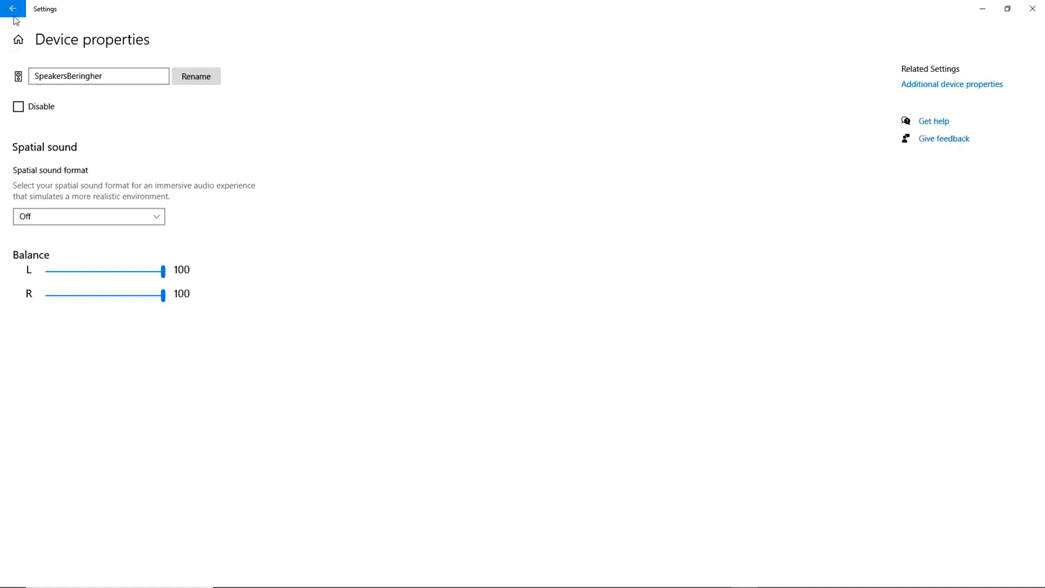
click(12, 9)
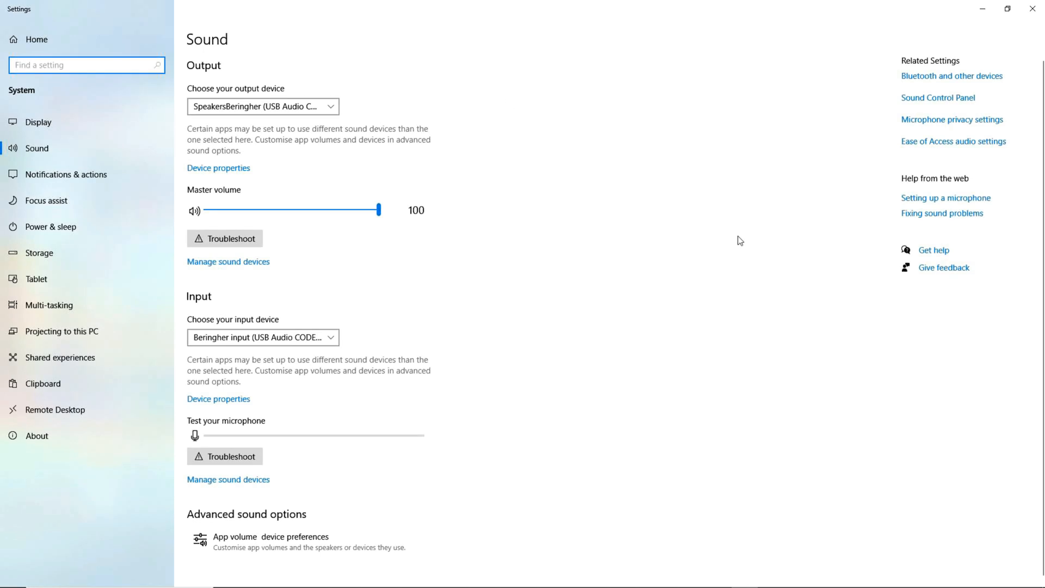
mouse_move(992, 31)
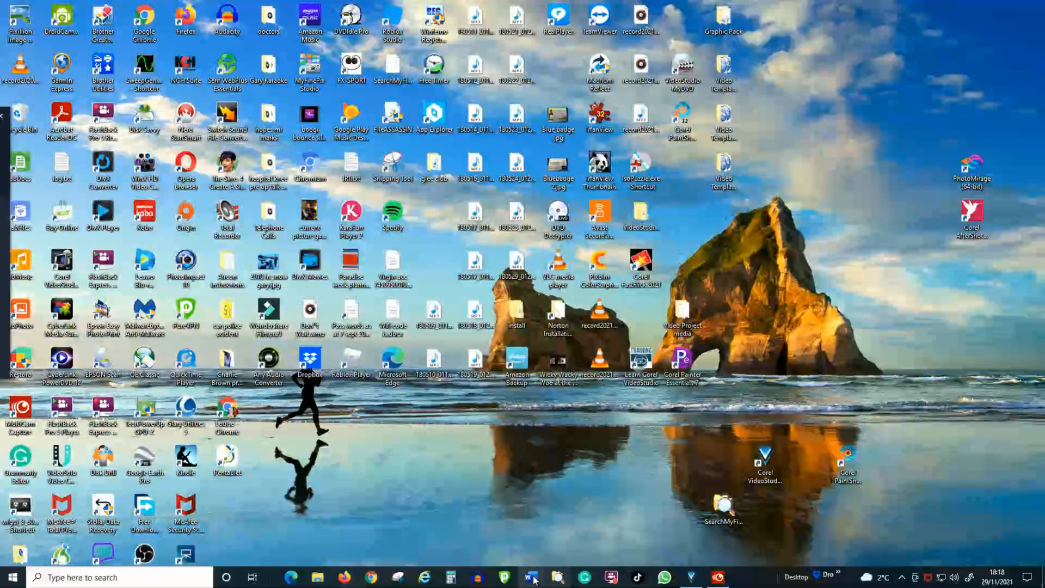
mouse_move(479, 576)
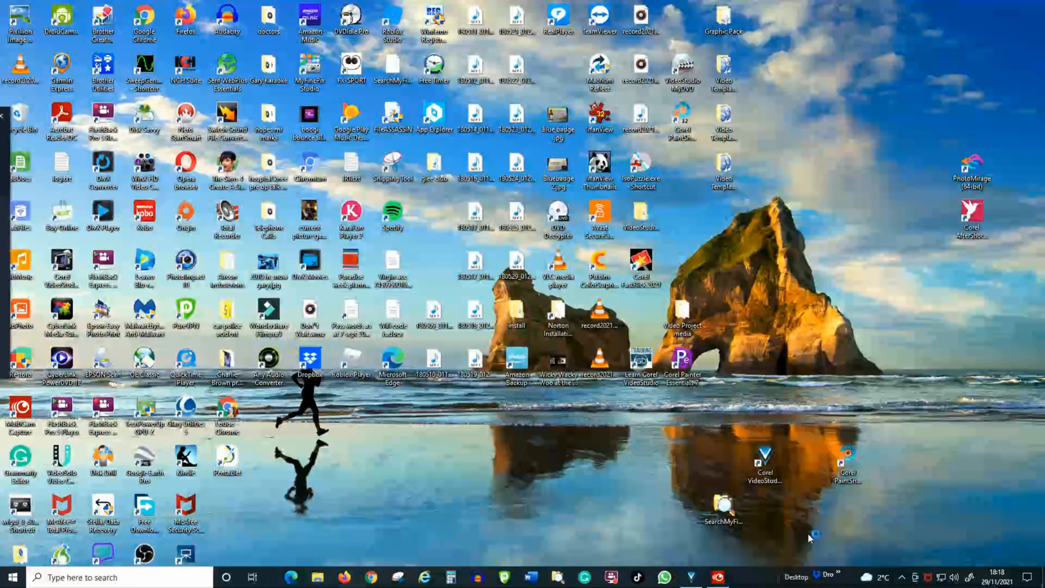
mouse_move(553, 518)
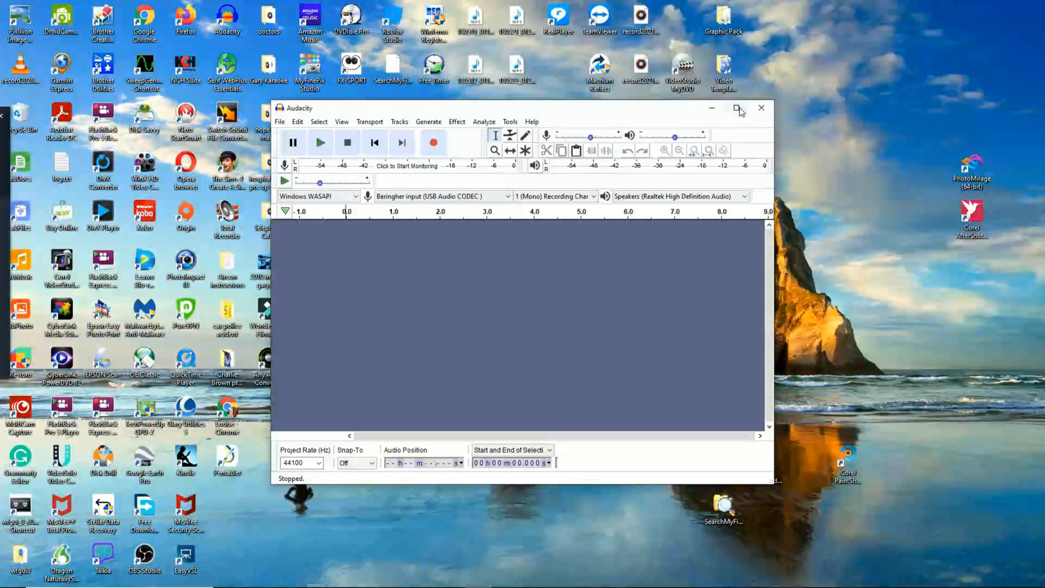
Maximize Audacity, set 2 (Stereo) recording channels and start recording a track.
click(738, 108)
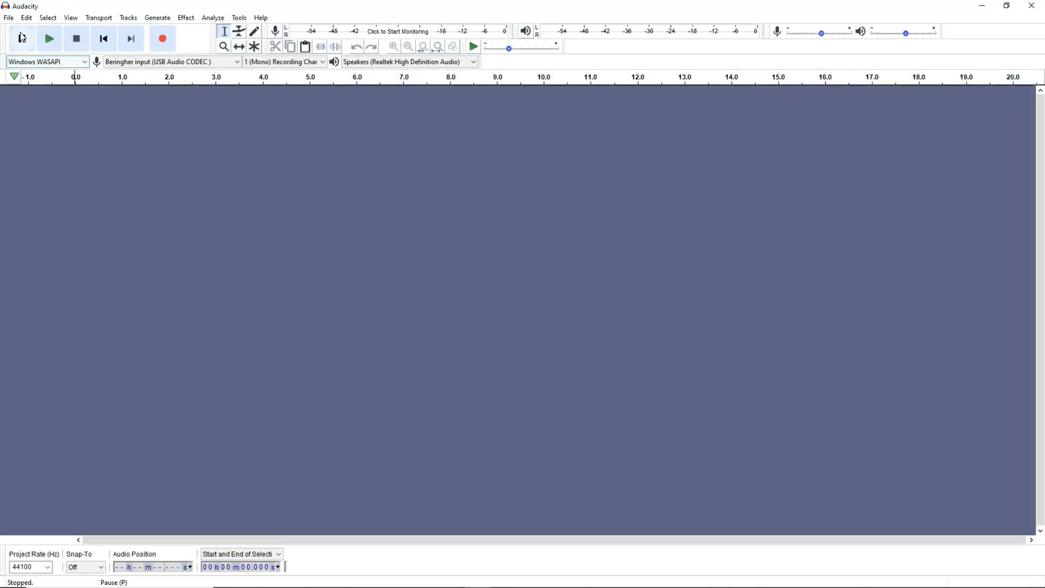
click(49, 38)
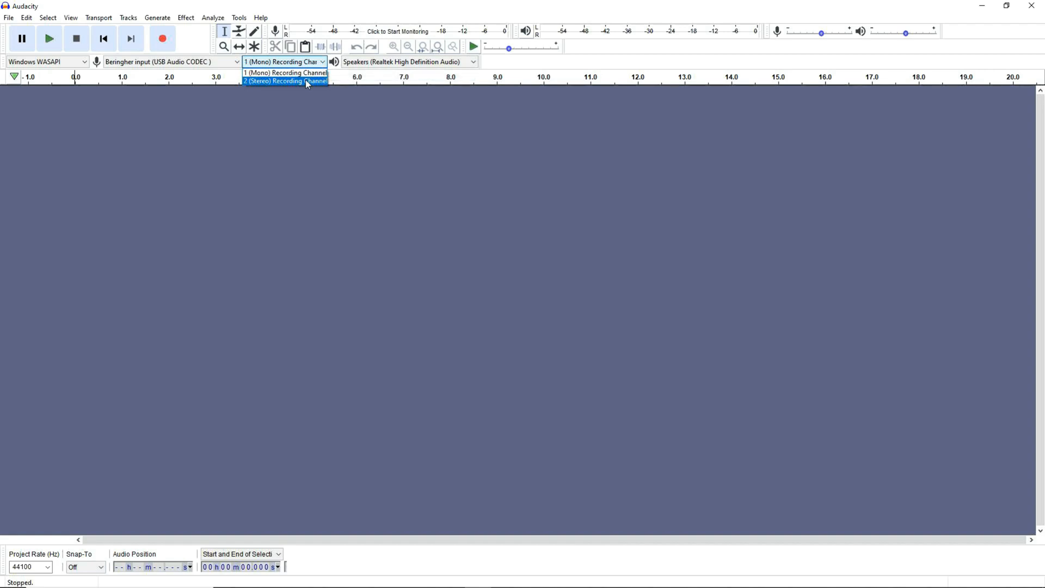
click(284, 81)
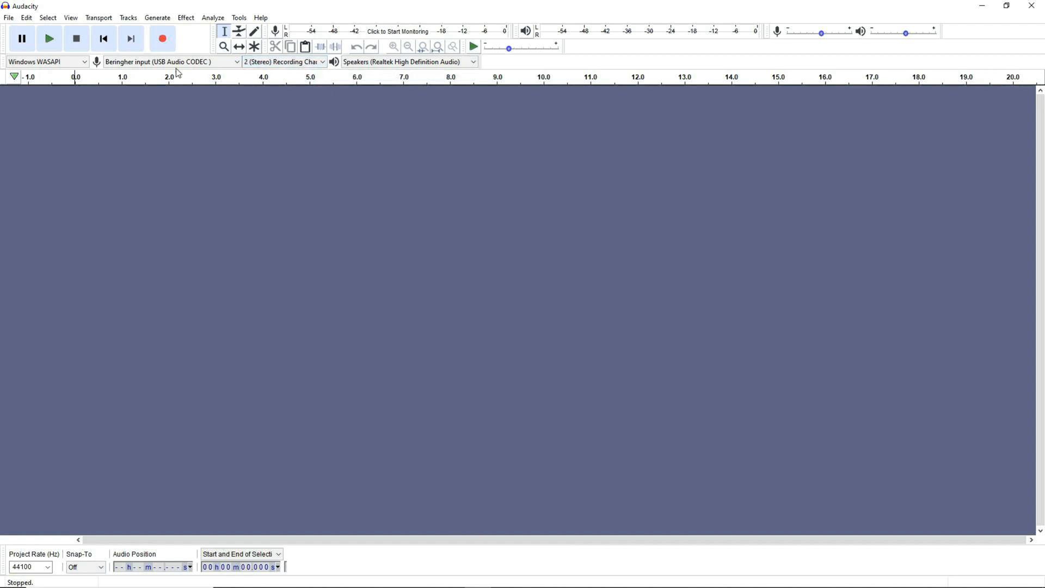
mouse_move(169, 18)
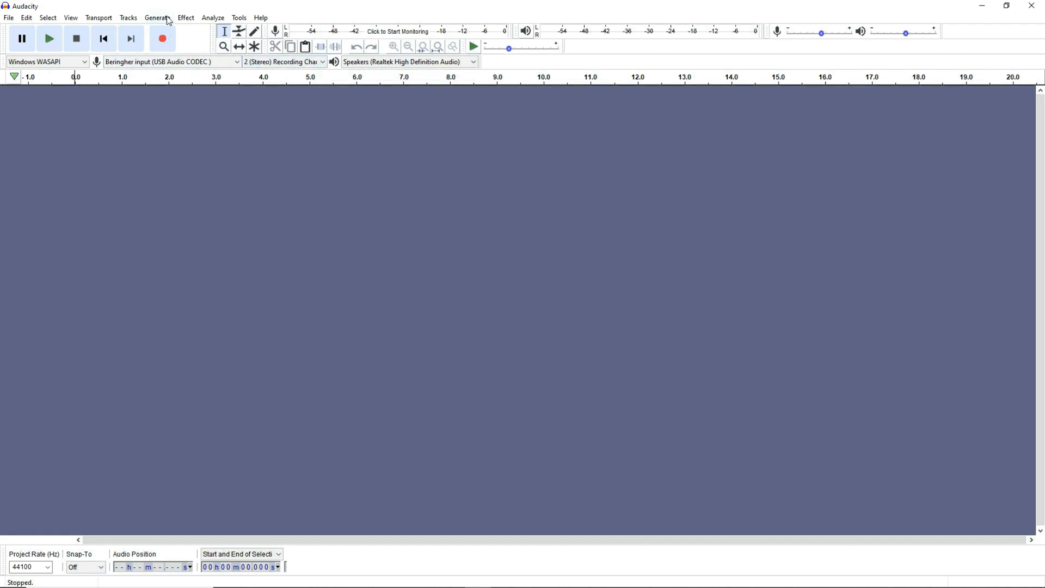
mouse_move(104, 38)
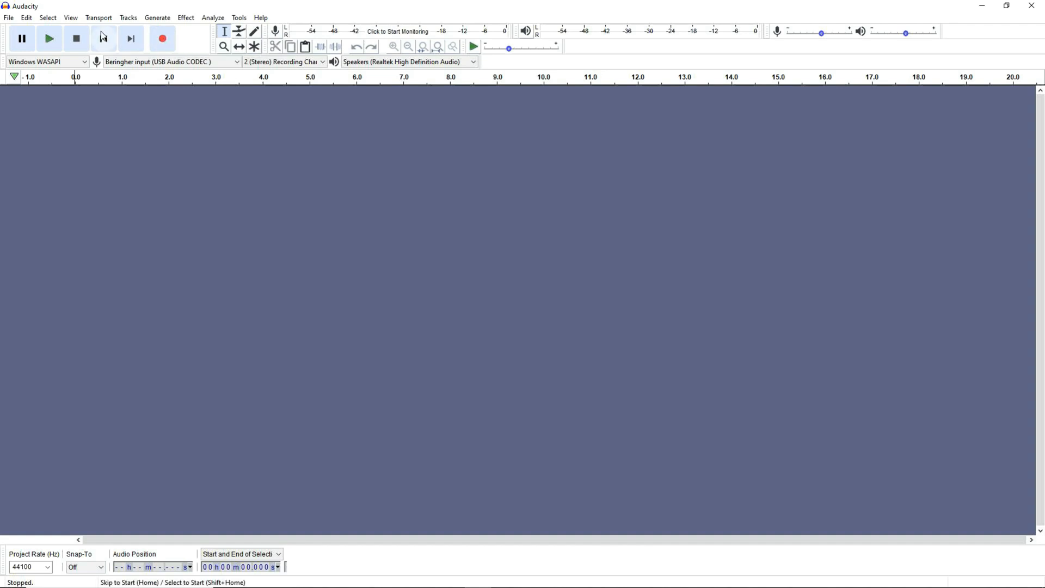
mouse_move(162, 38)
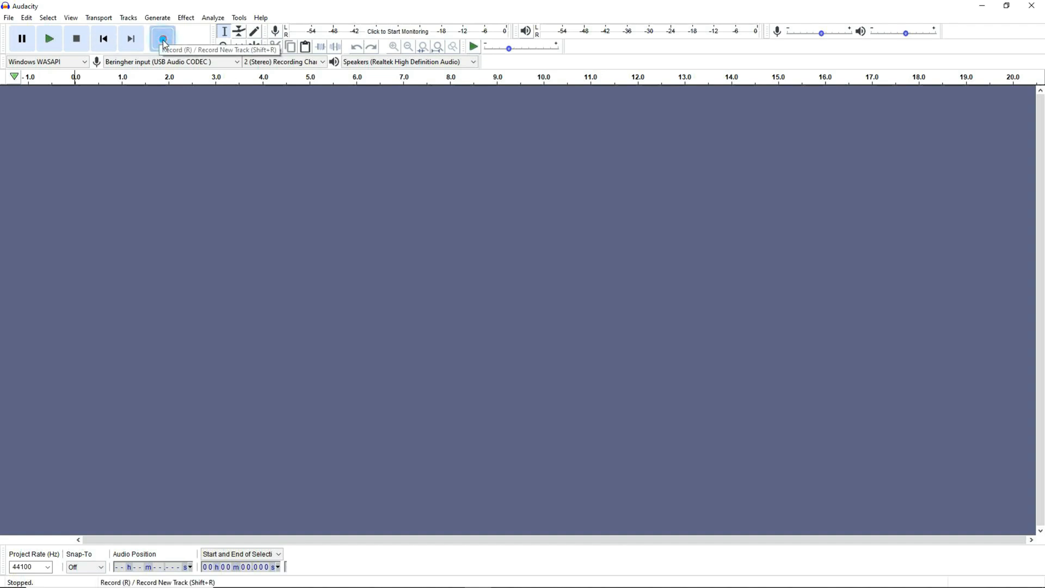
click(162, 38)
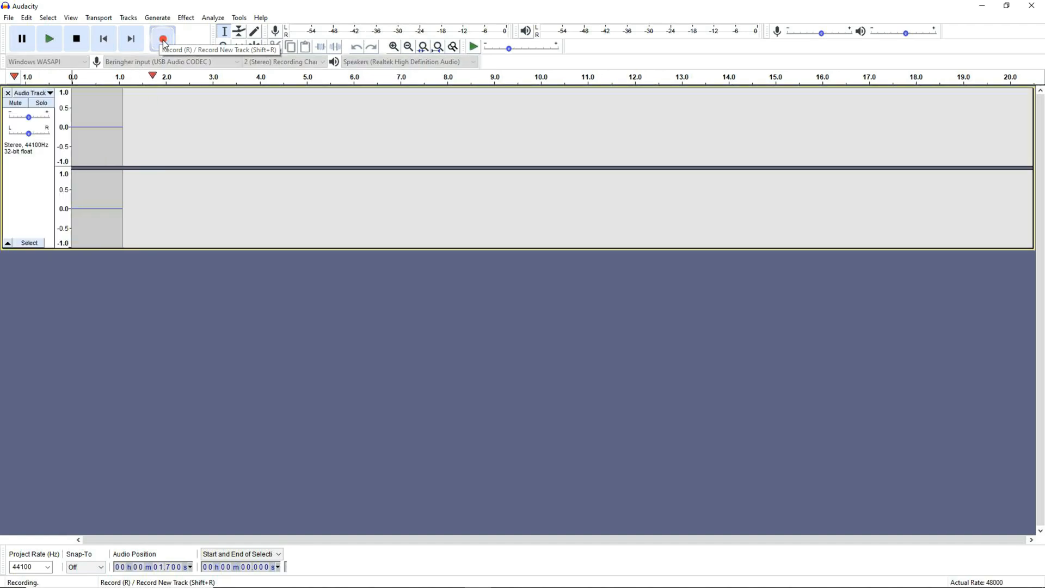